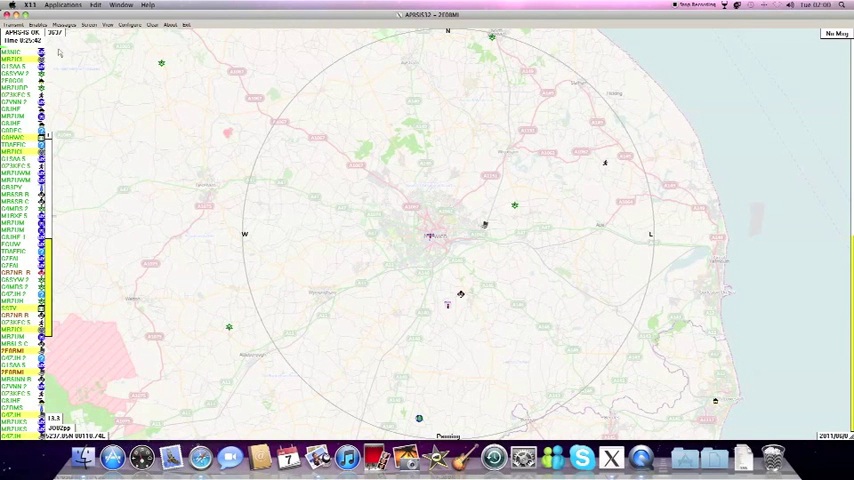
{"action": "left_click", "coordinate": [88, 24]}
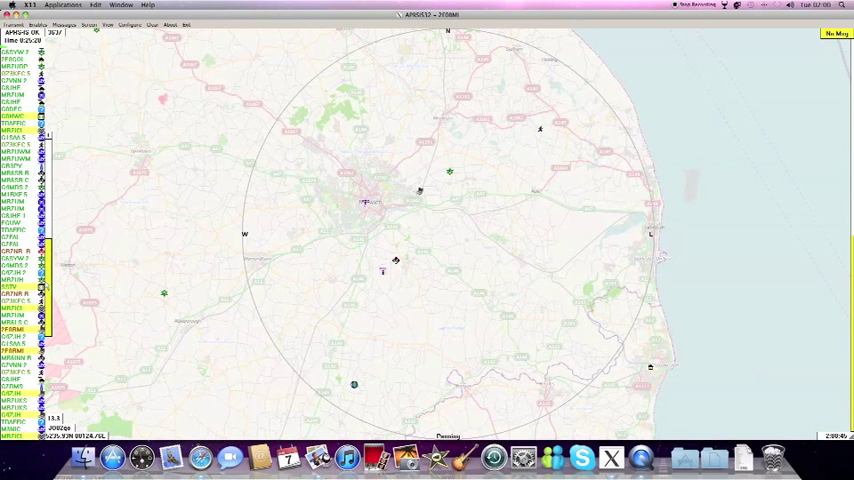
{"action": "mouse_move", "coordinate": [280, 256]}
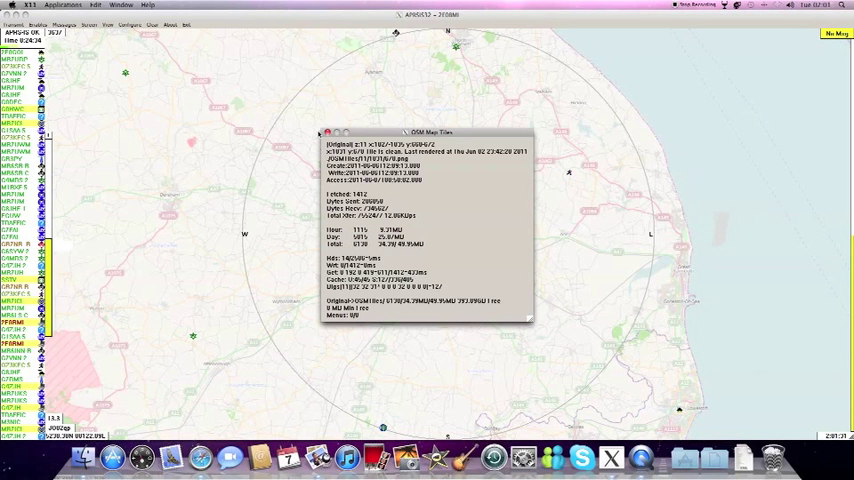
{"action": "left_click", "coordinate": [328, 132]}
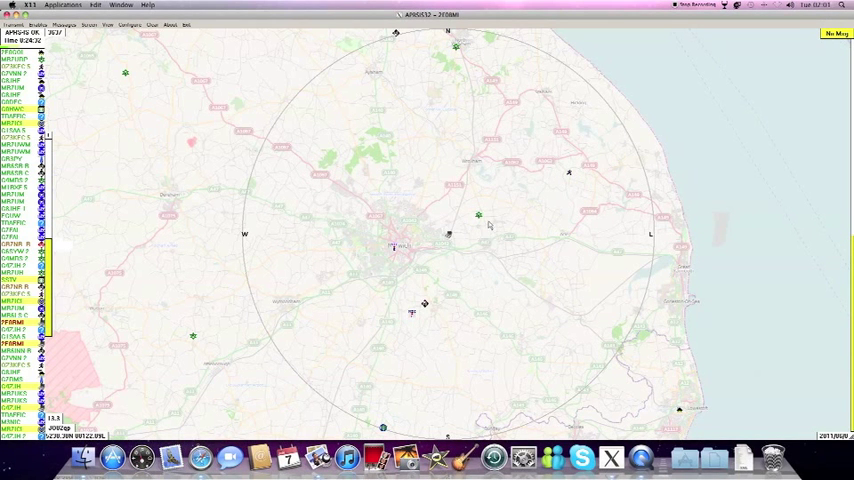